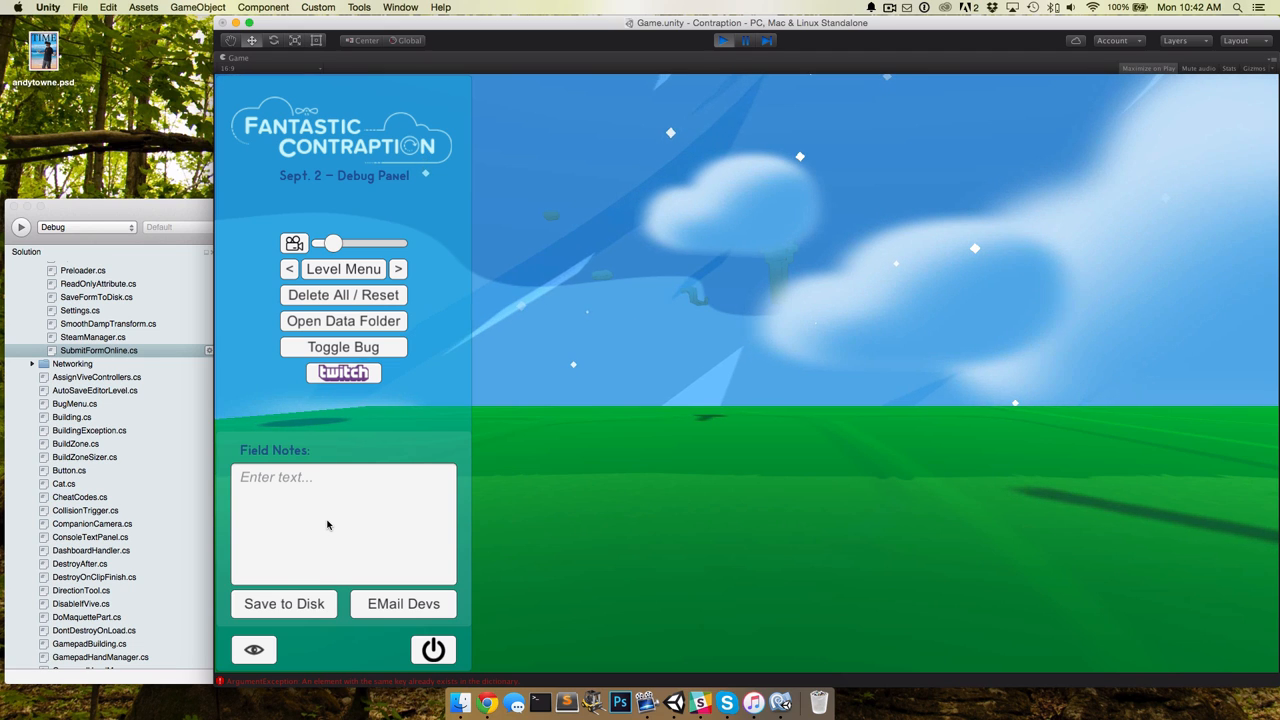
Step: Enter 'Type up whatever' into Field Notes, clear it, then enter 'Test post!'
text(T)
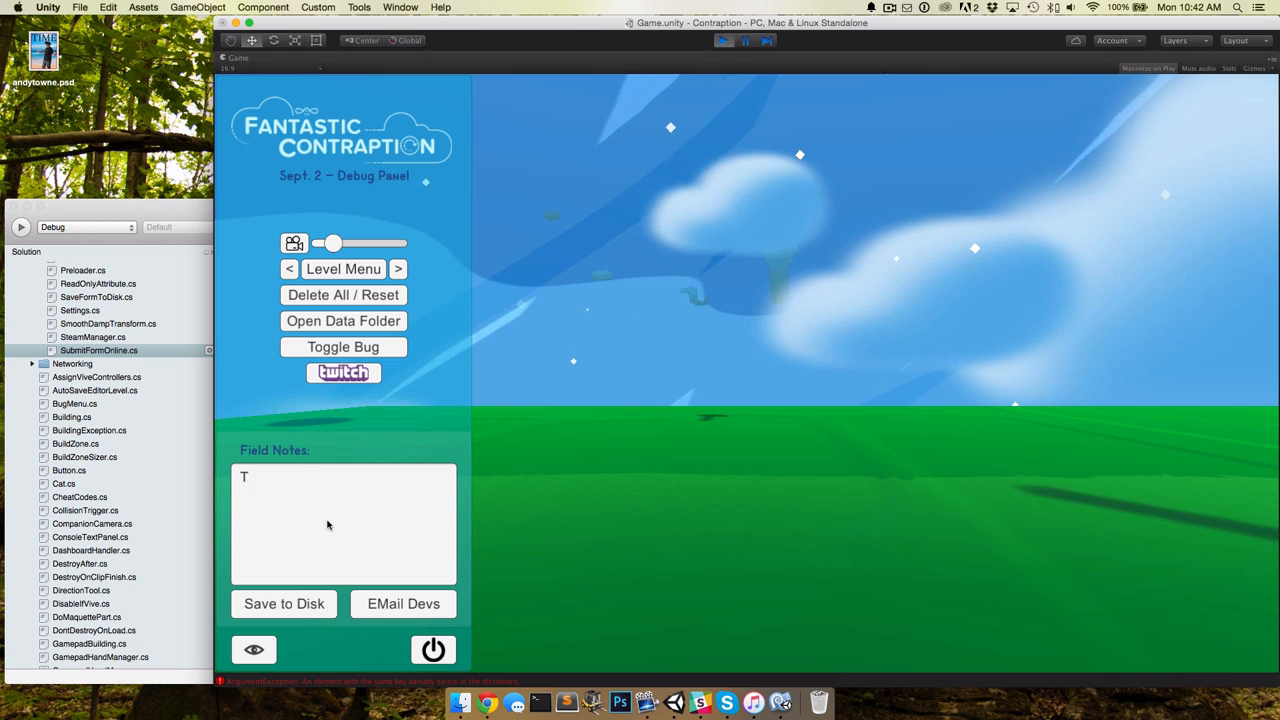
text(ype up whateve)
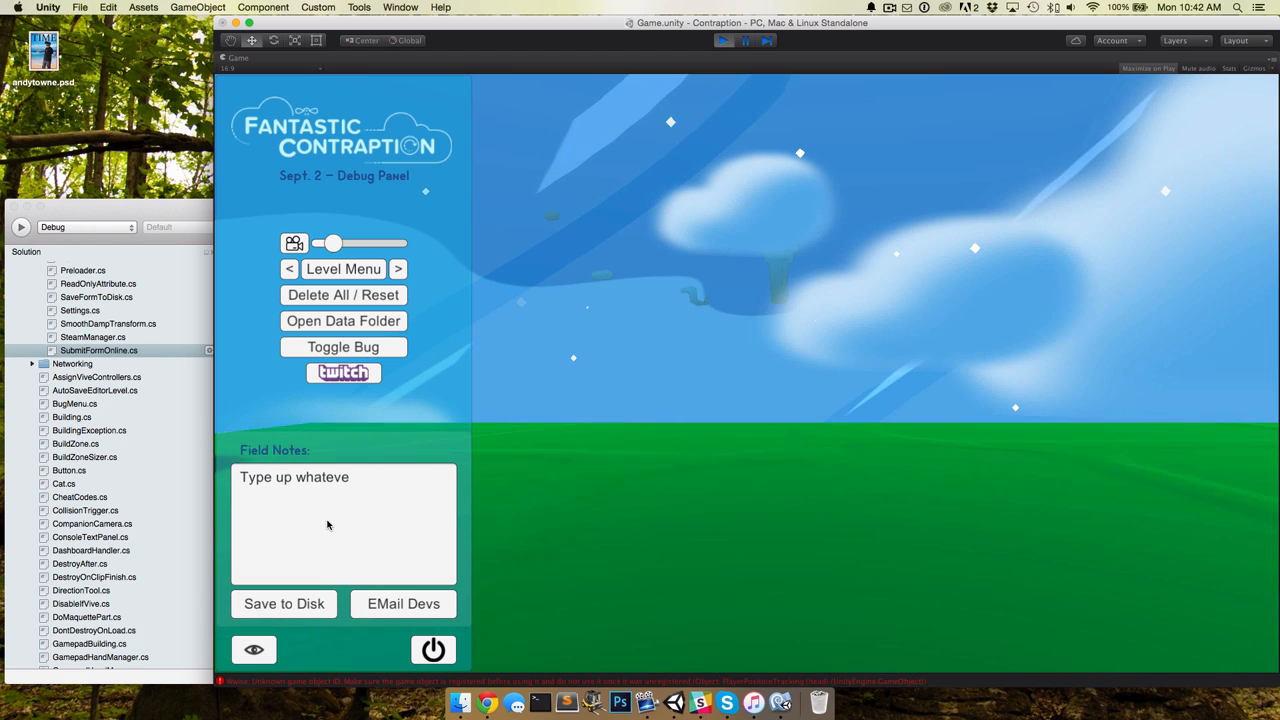
text(r)
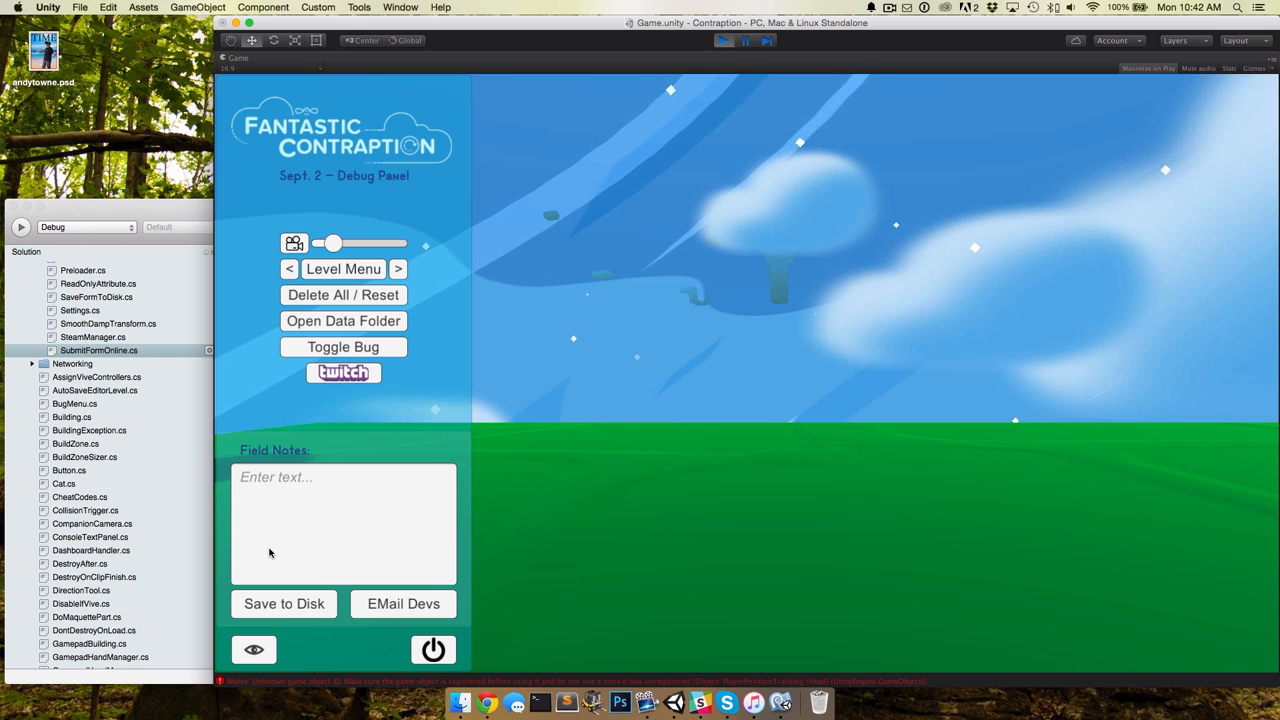
text(Test)
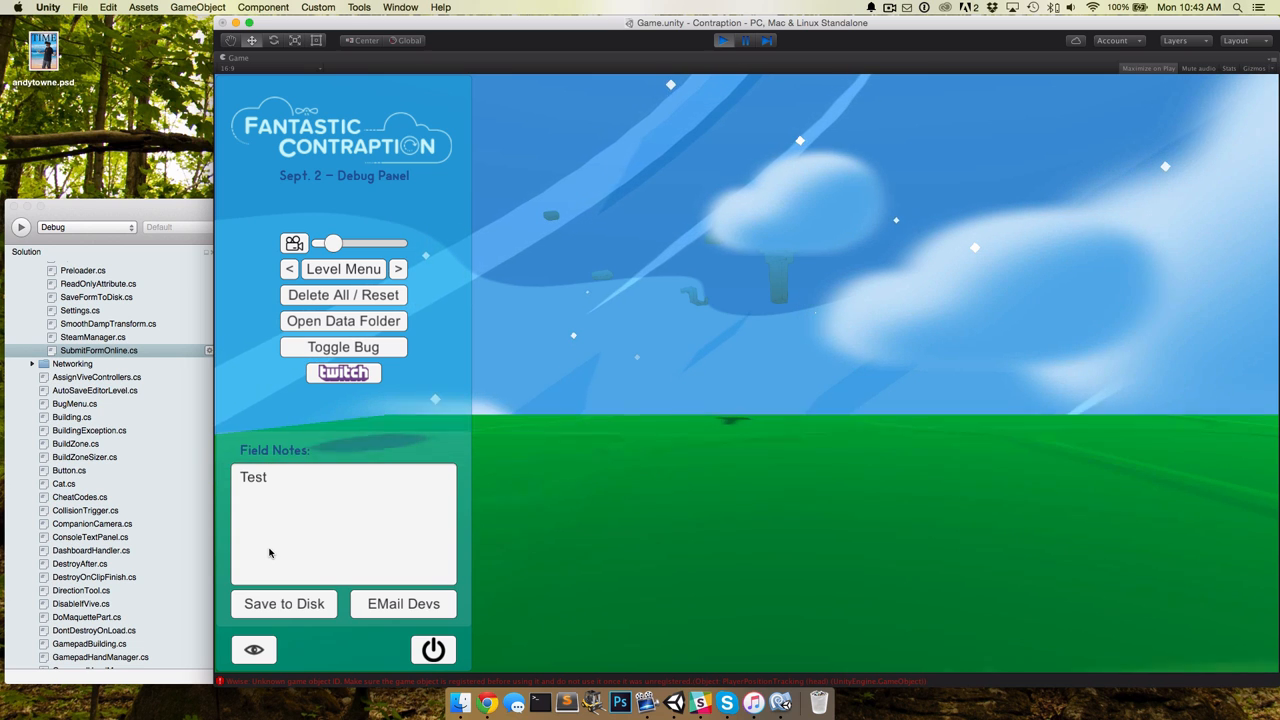
text(post!)
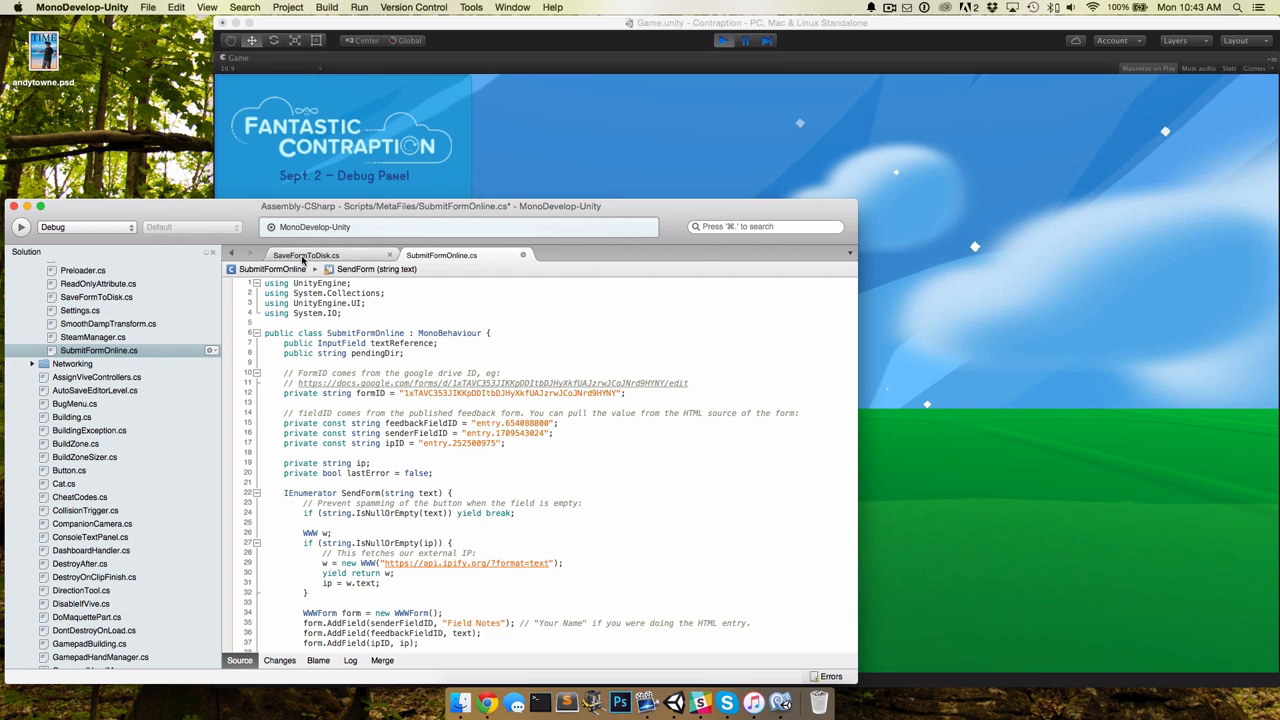
Step: Review the SaveFormToDisk script, then return to SubmitFormOnline
click(304, 256)
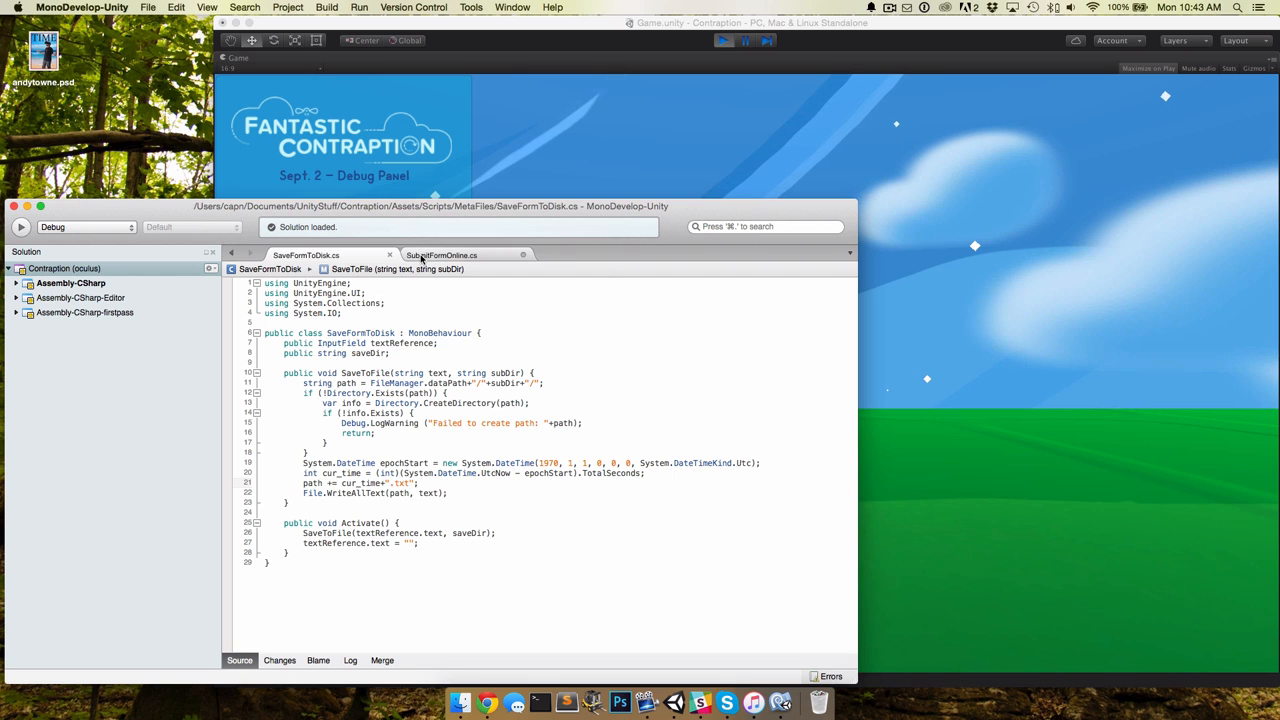
mouse_move(442, 256)
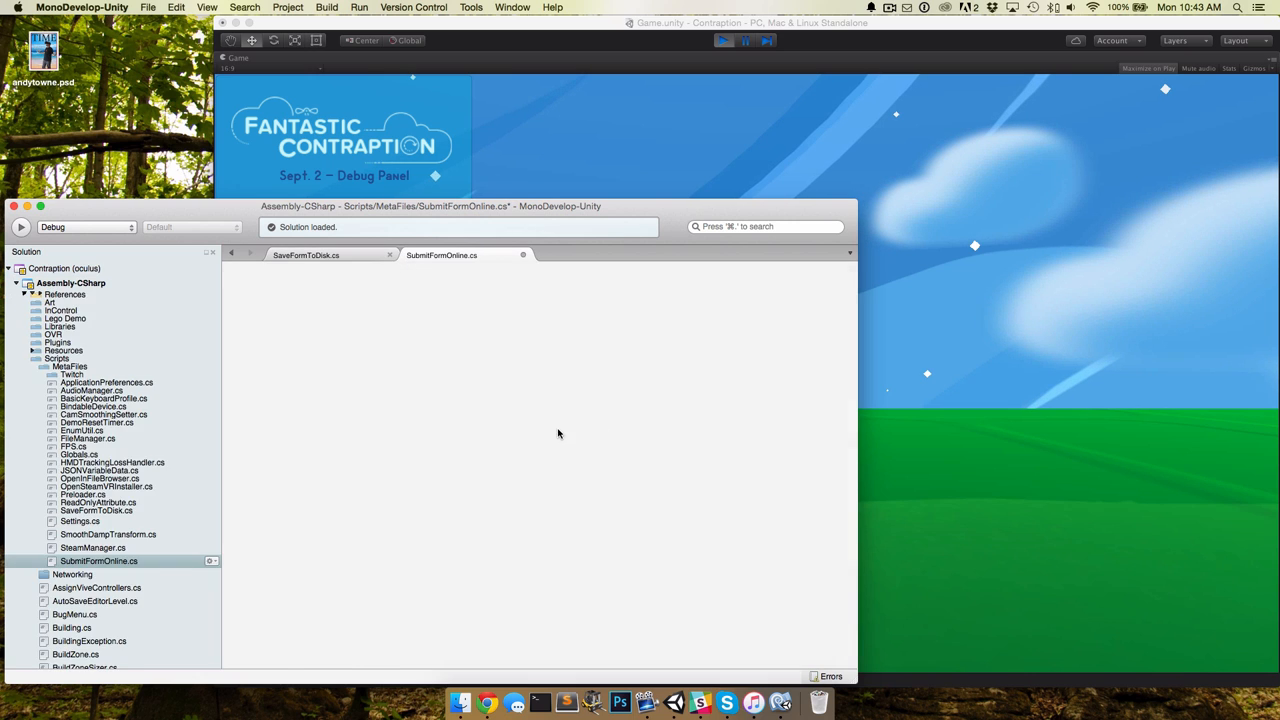
click(442, 256)
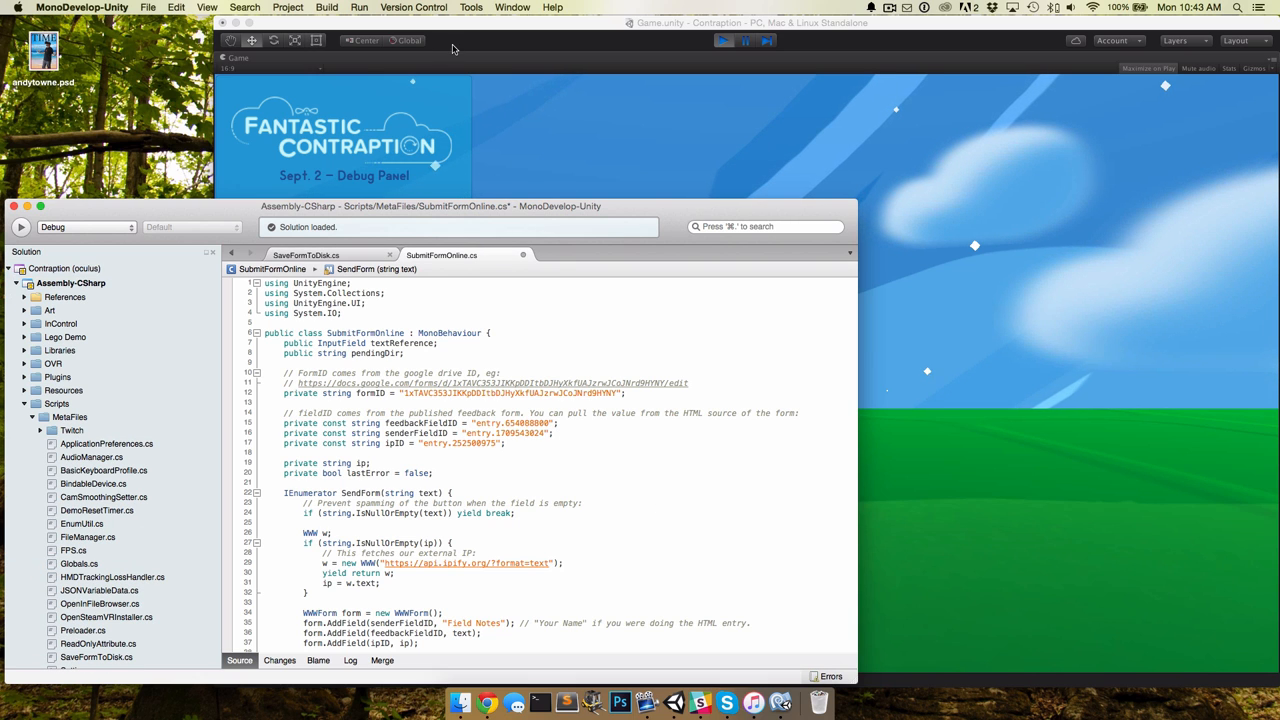
mouse_move(516, 704)
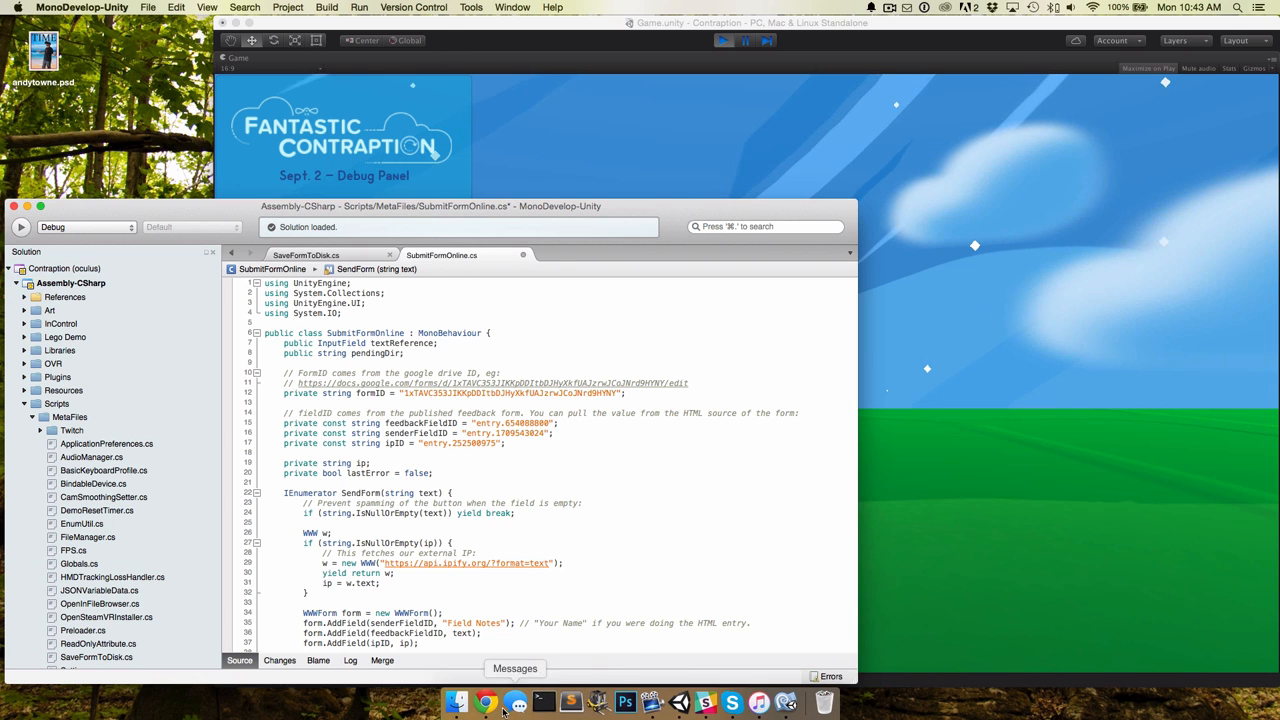
mouse_move(488, 702)
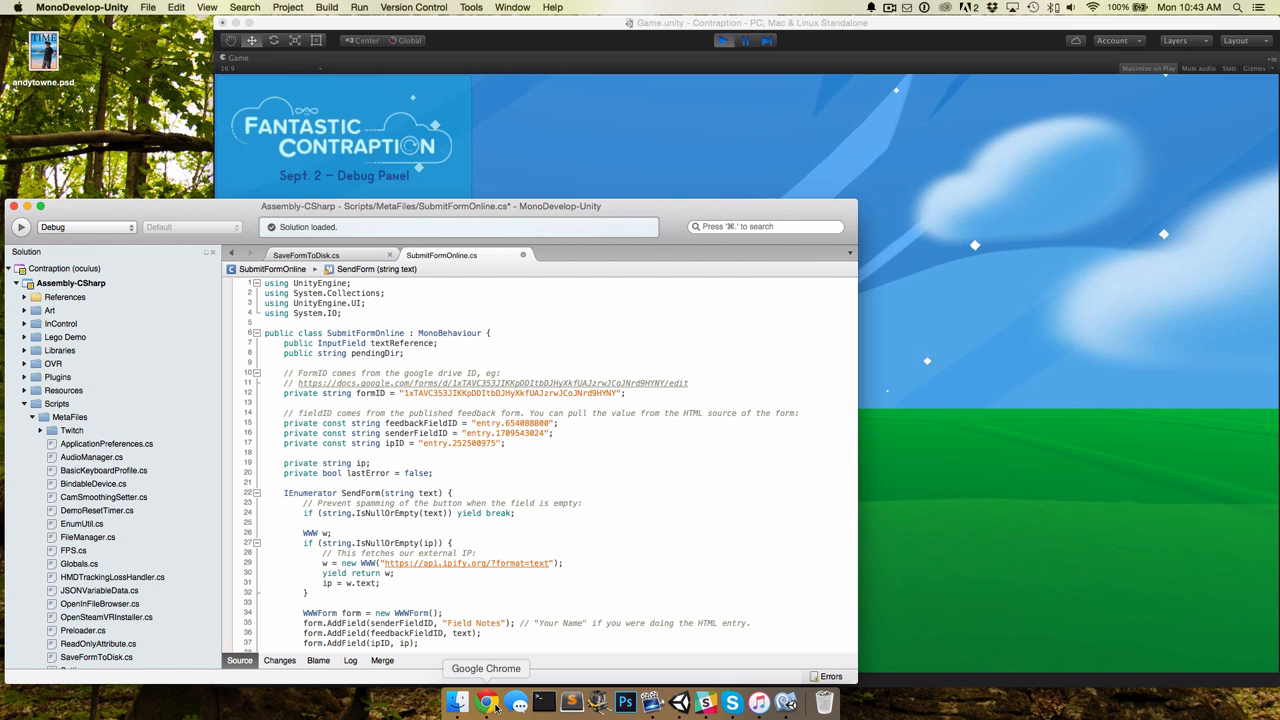
Step: Review the feedback form's Name, EMail, Feedback and IP questions in Chrome
click(488, 700)
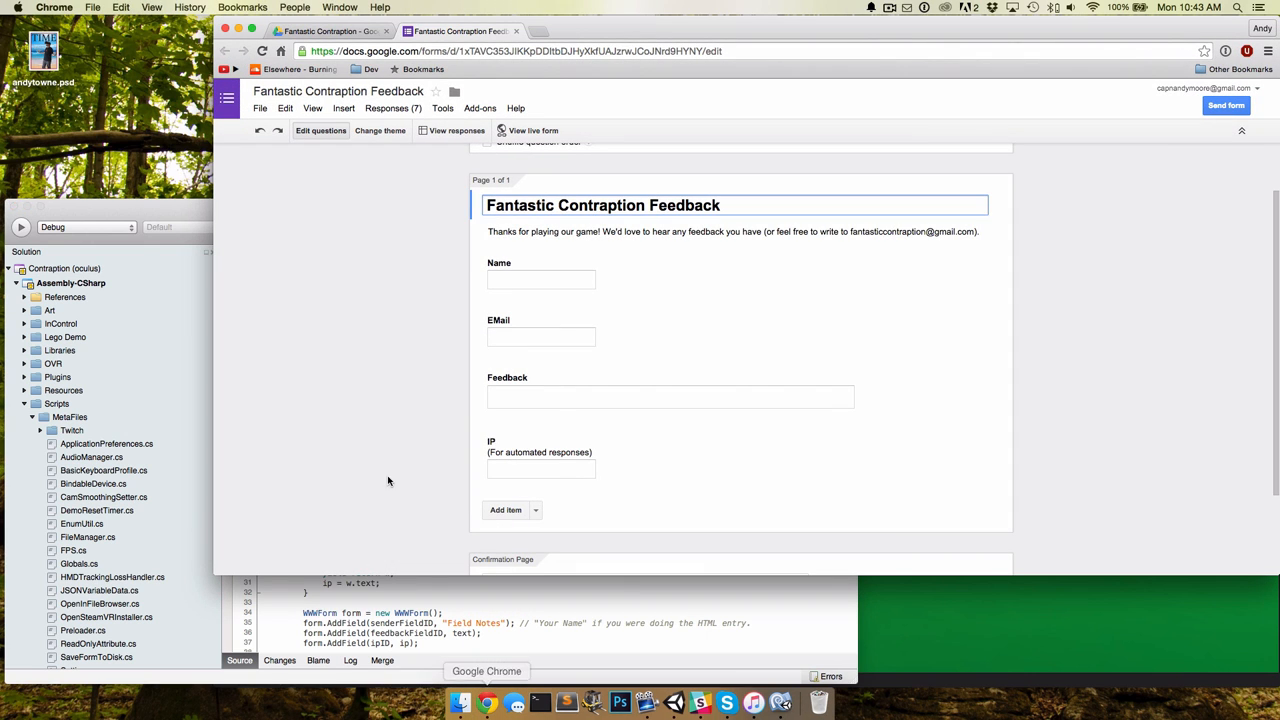
mouse_move(460, 294)
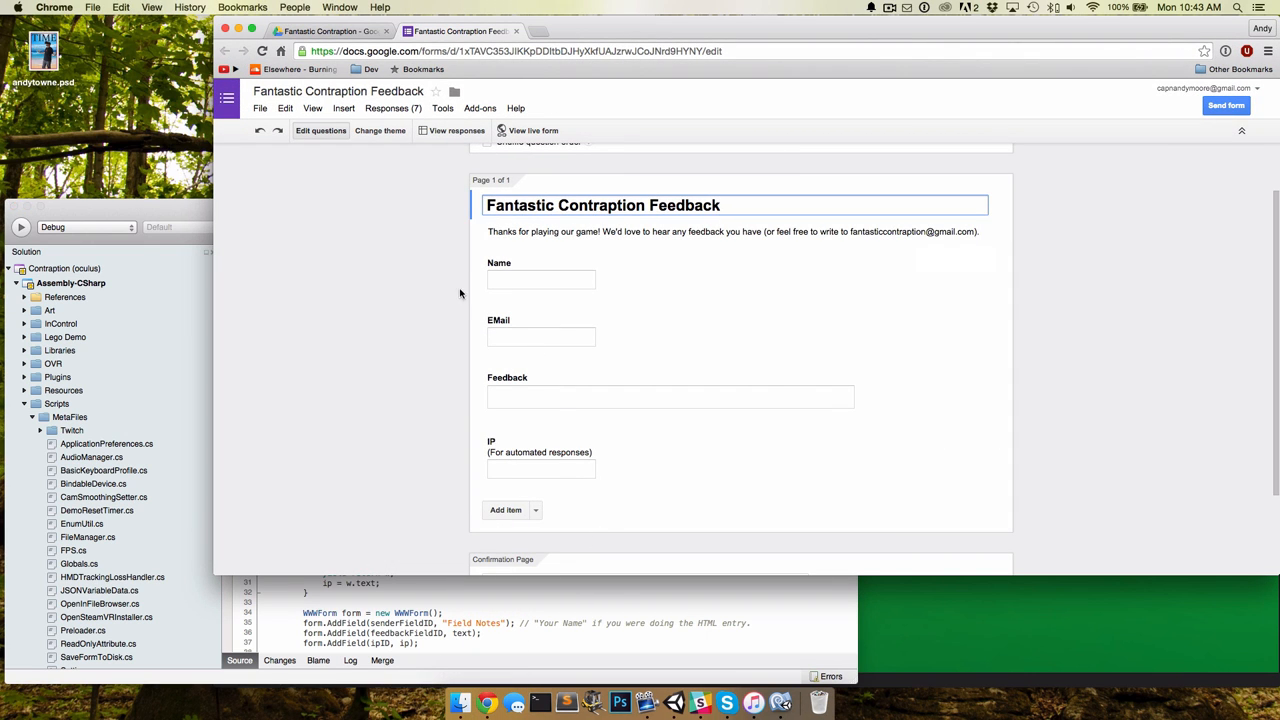
scroll(down, 3)
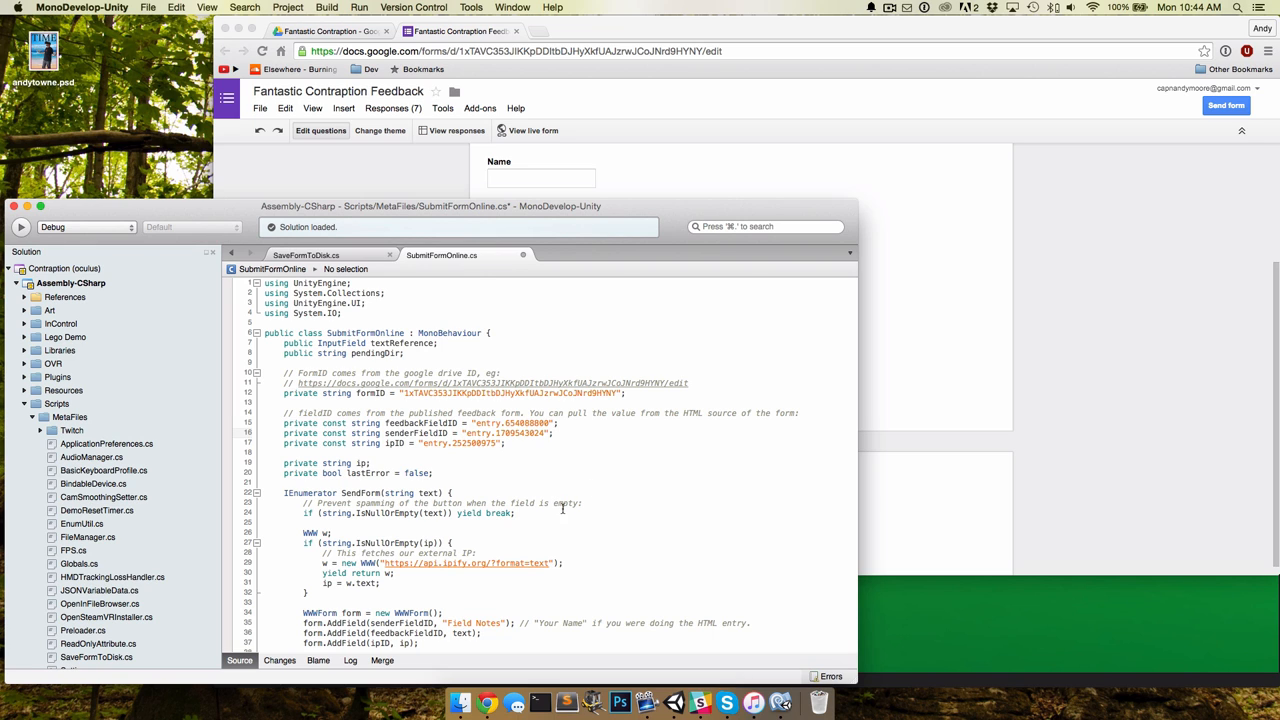
scroll(down, 3)
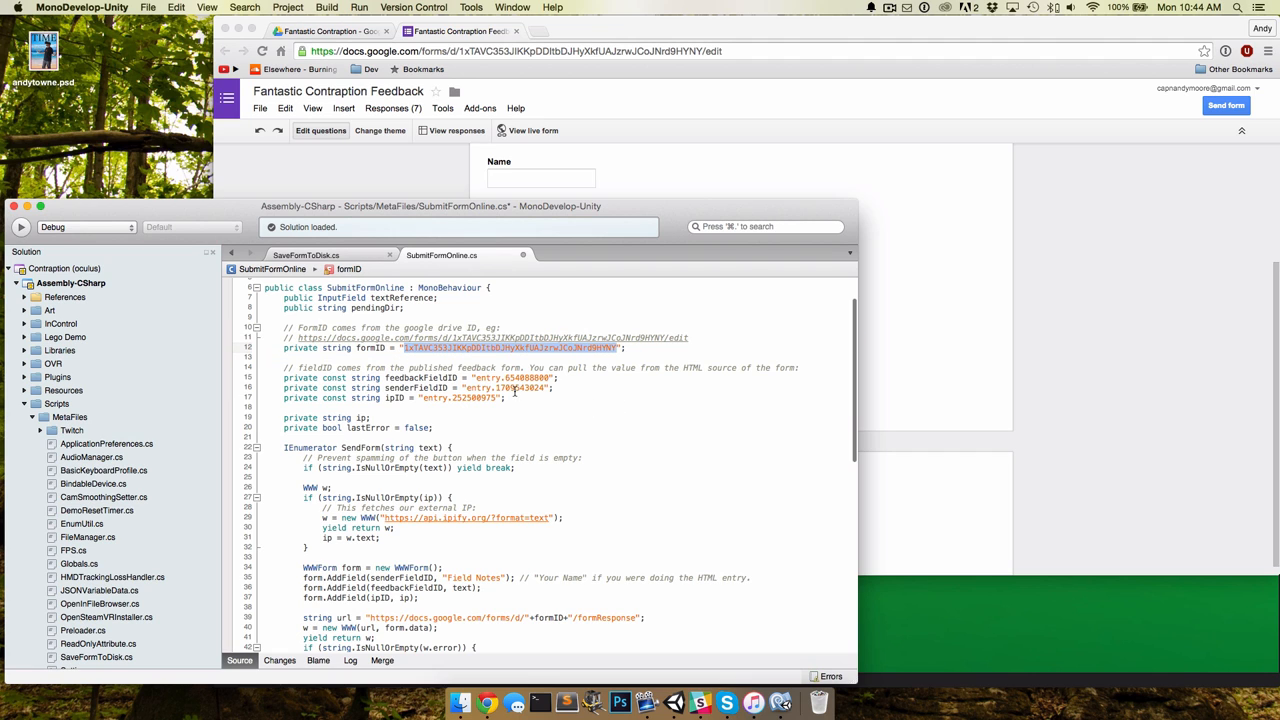
double_click(512, 376)
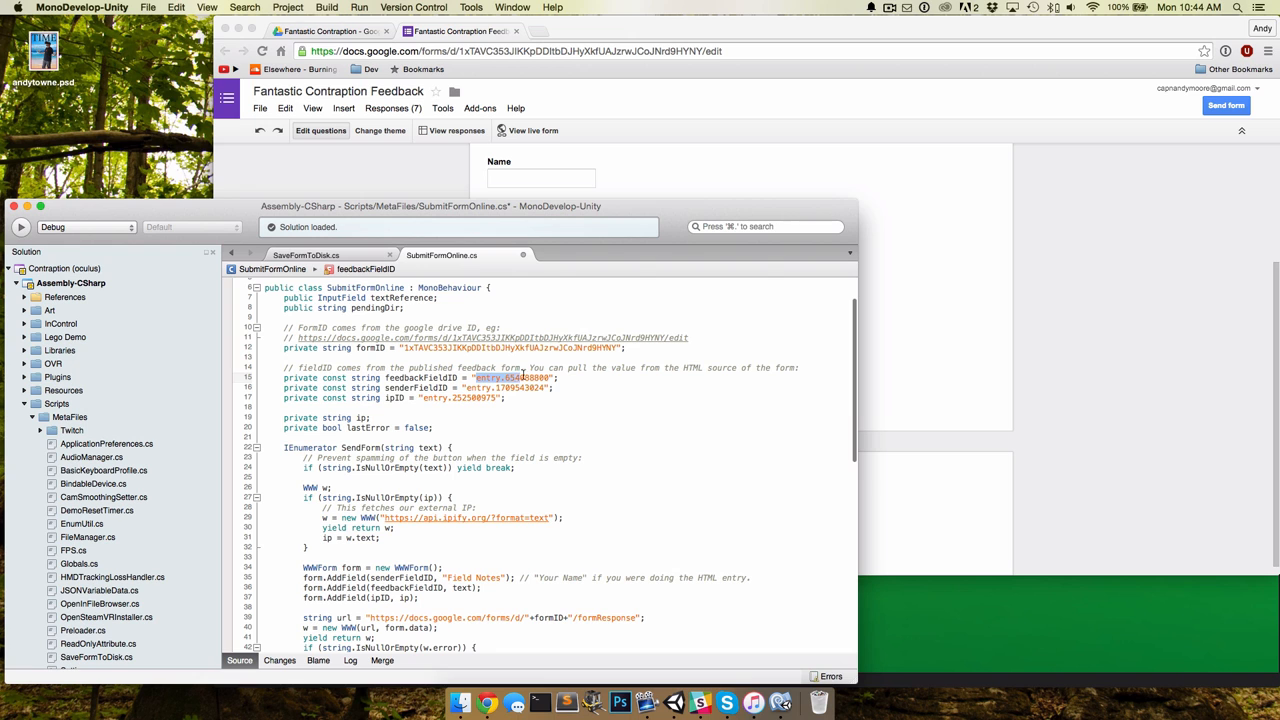
click(488, 704)
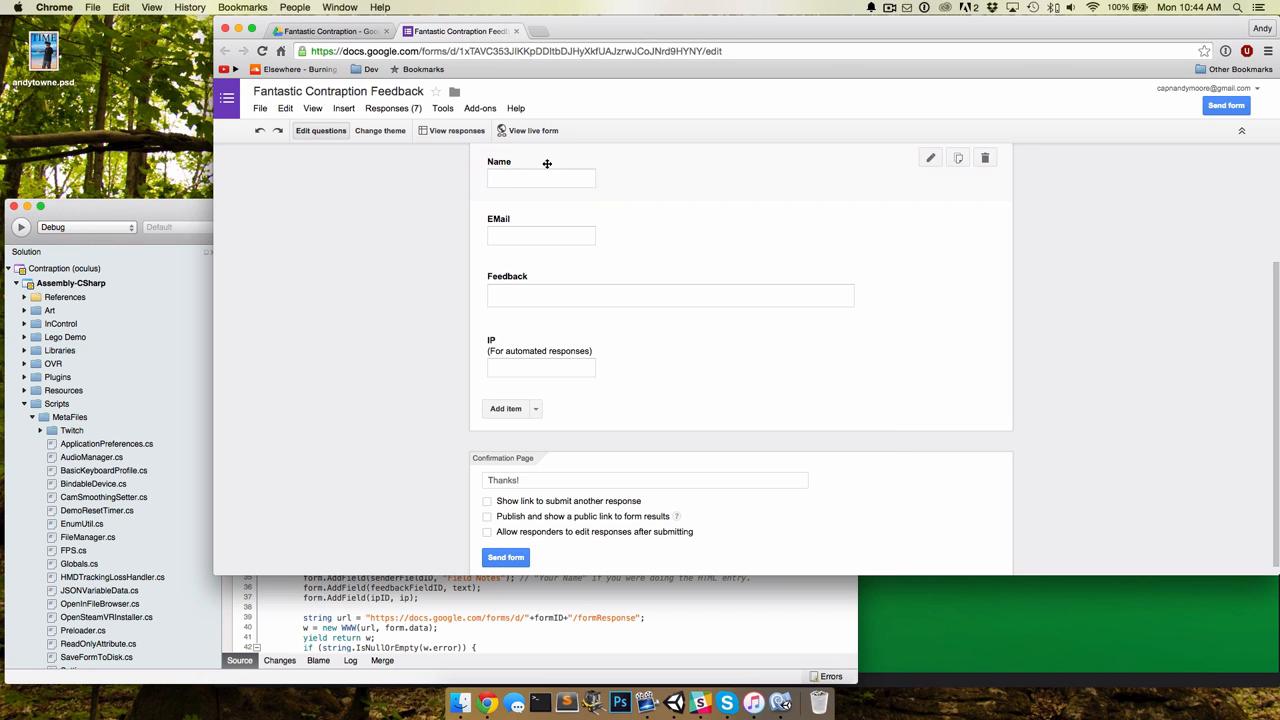
mouse_move(264, 186)
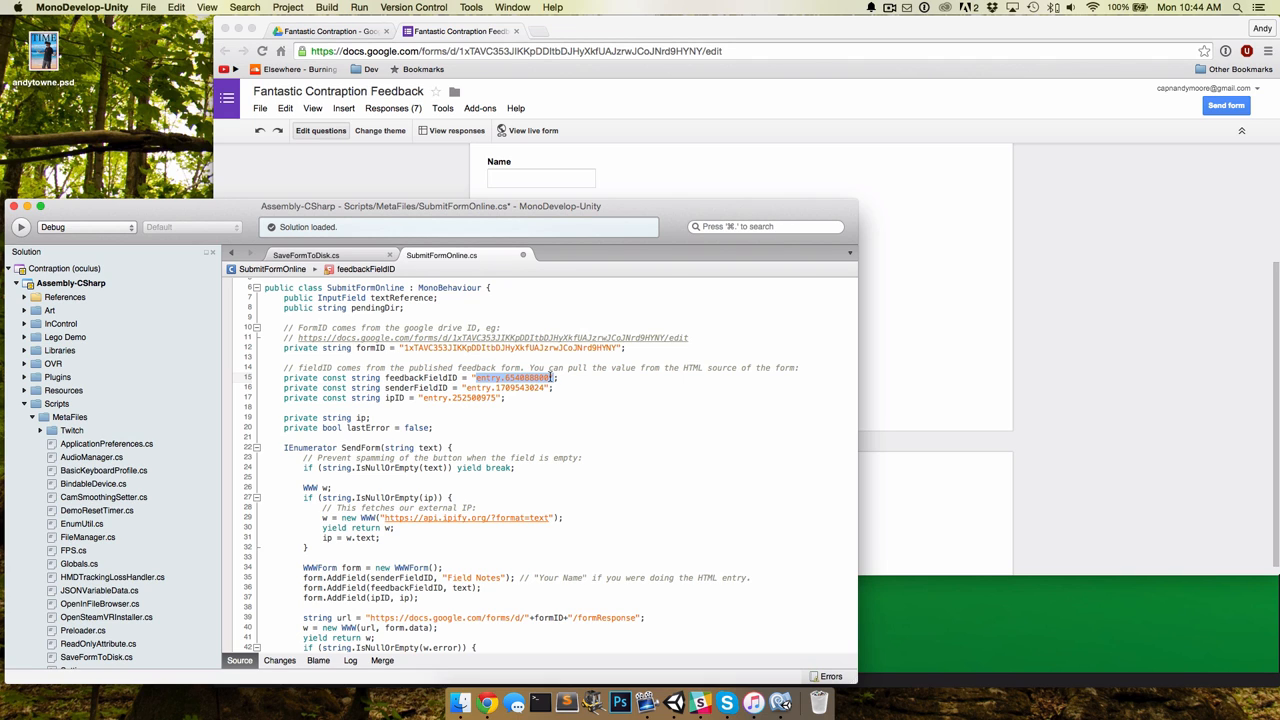
mouse_move(686, 406)
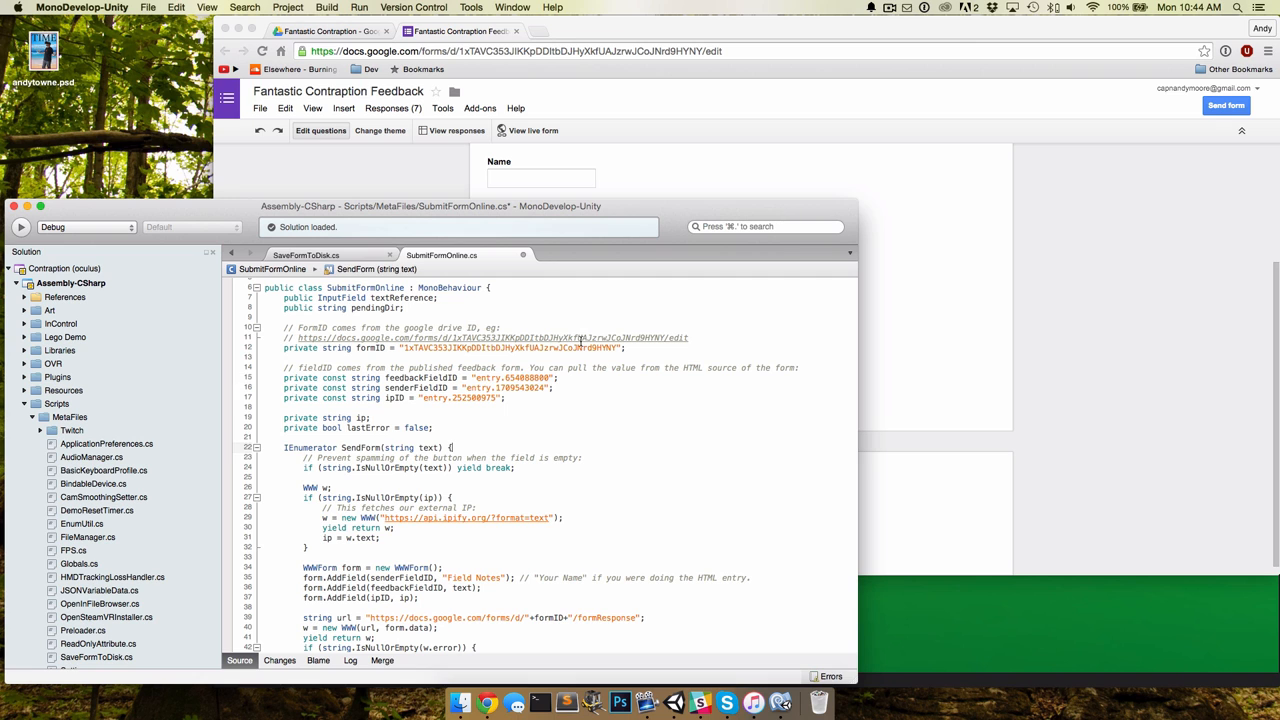
scroll(down, 3)
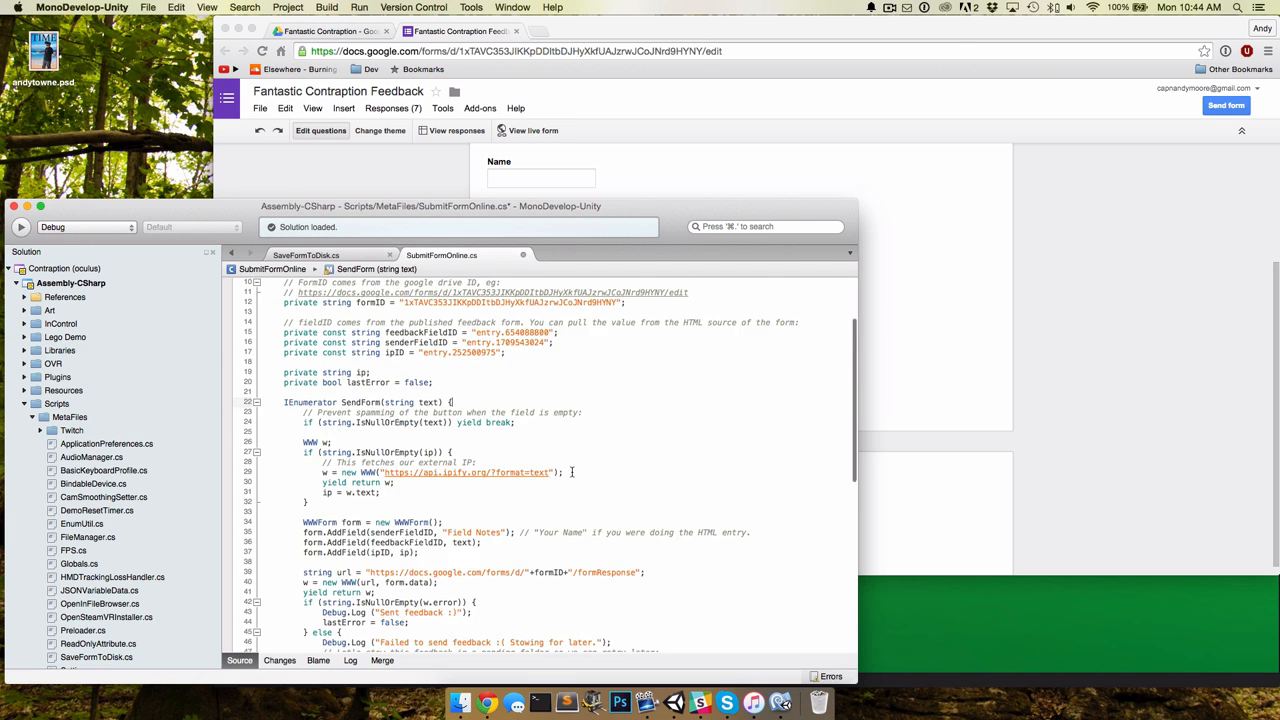
scroll(down, 3)
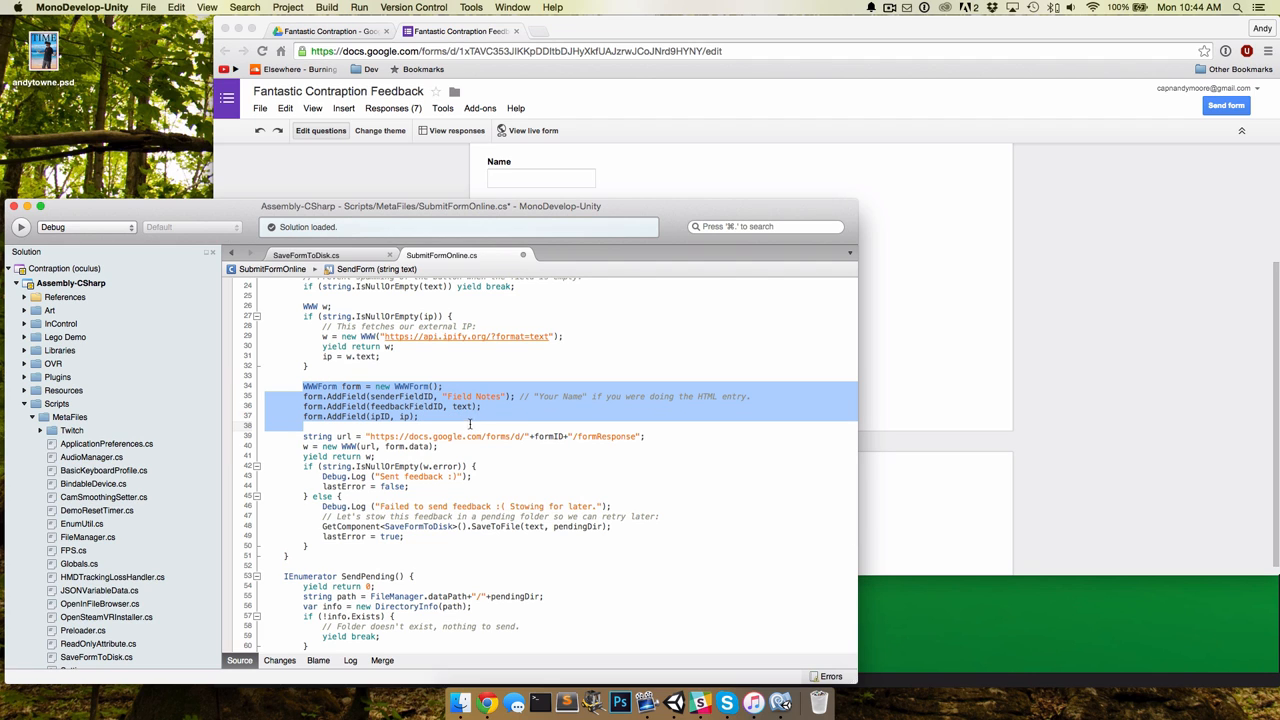
click(476, 448)
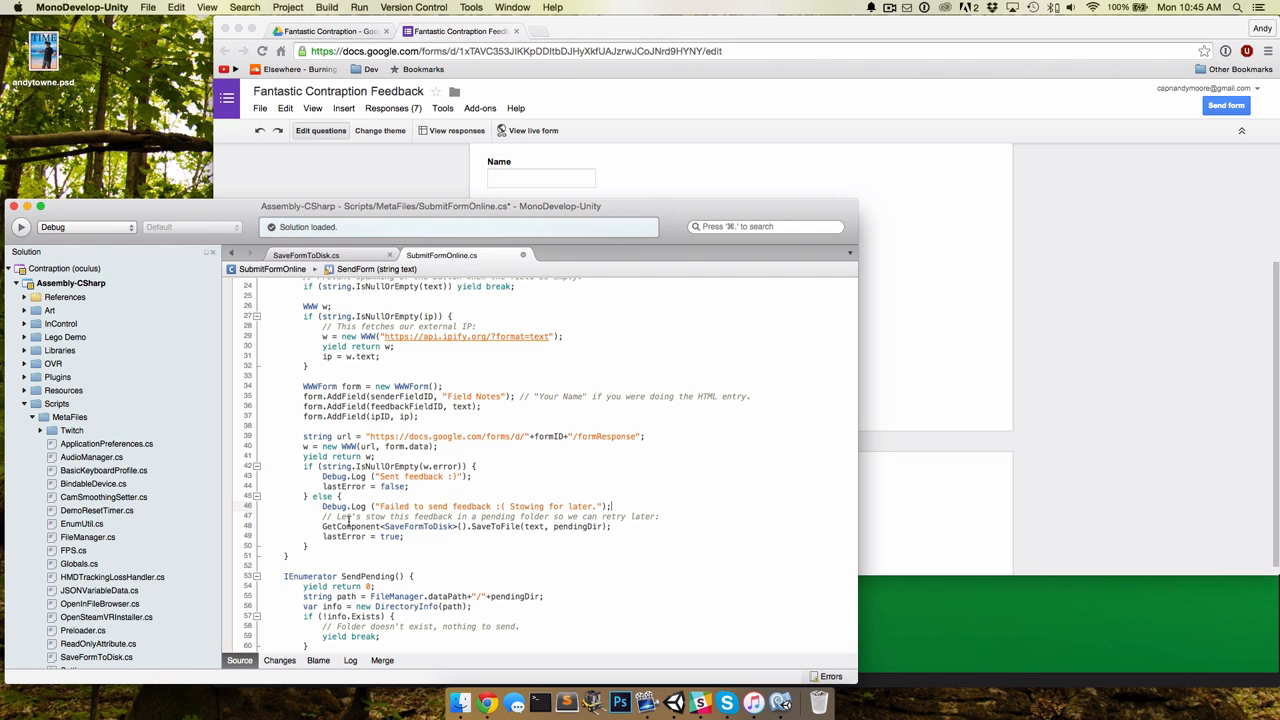
double_click(500, 526)
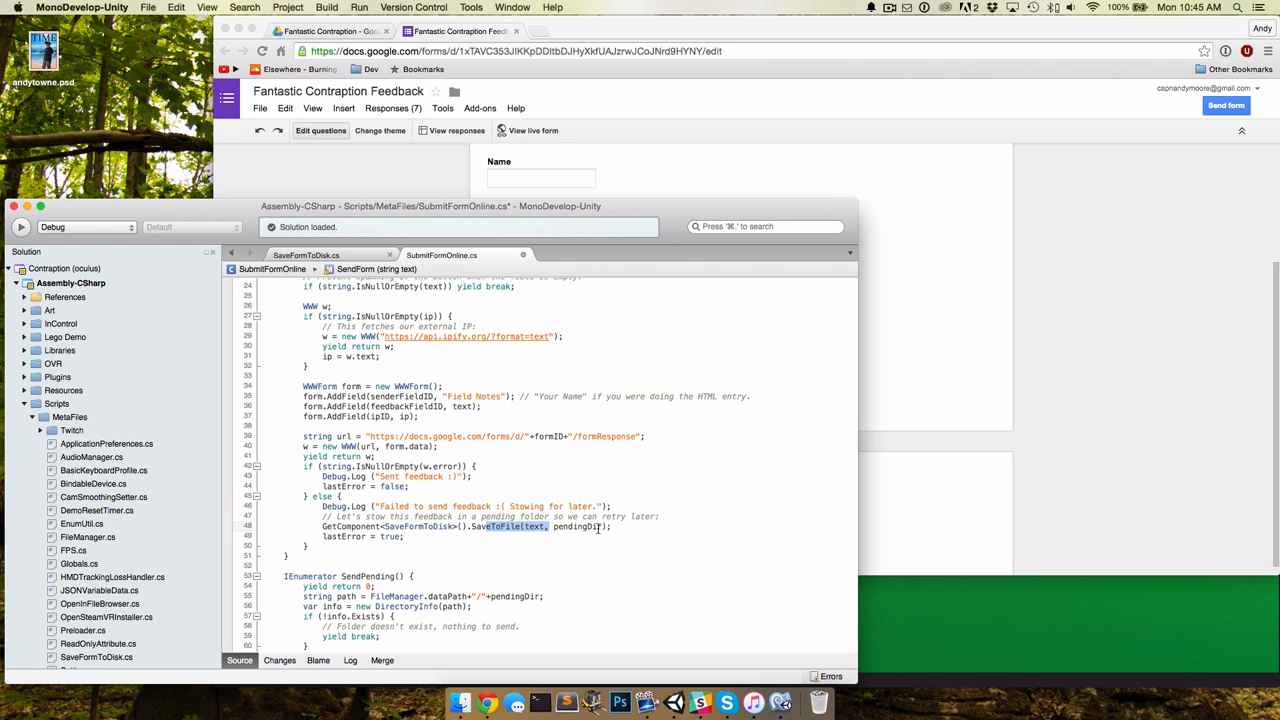
mouse_move(580, 528)
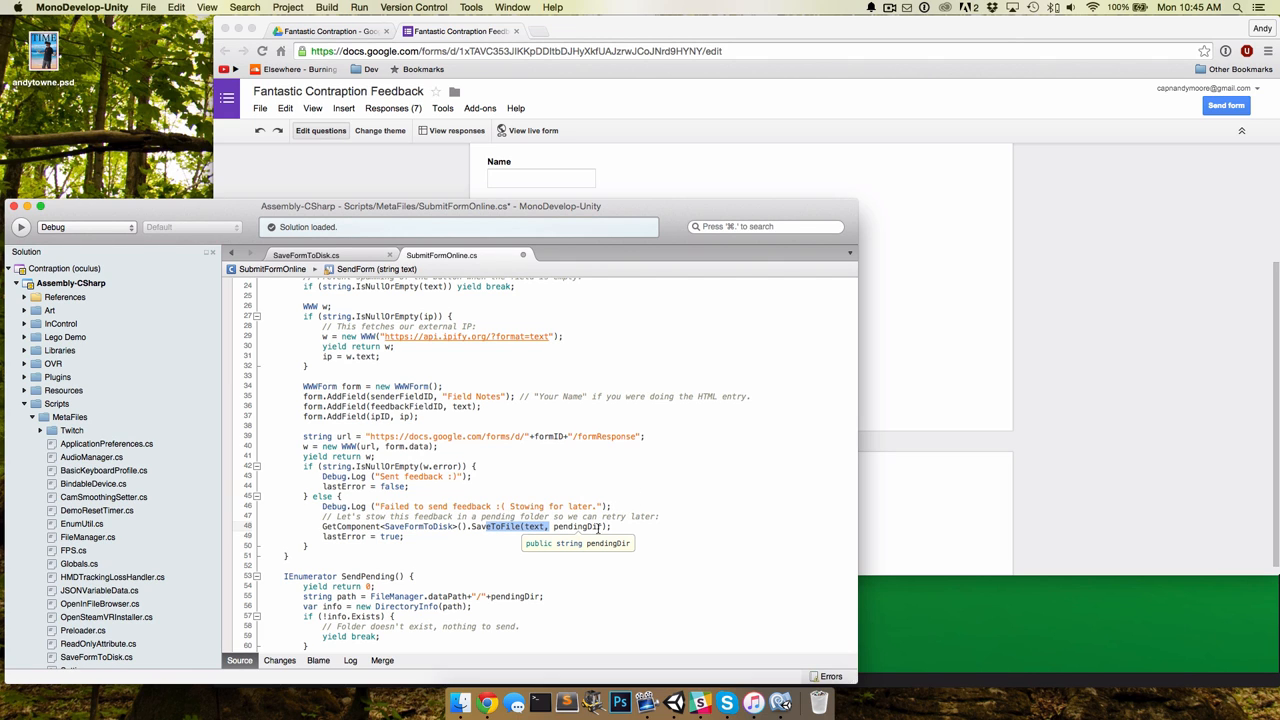
scroll(down, 3)
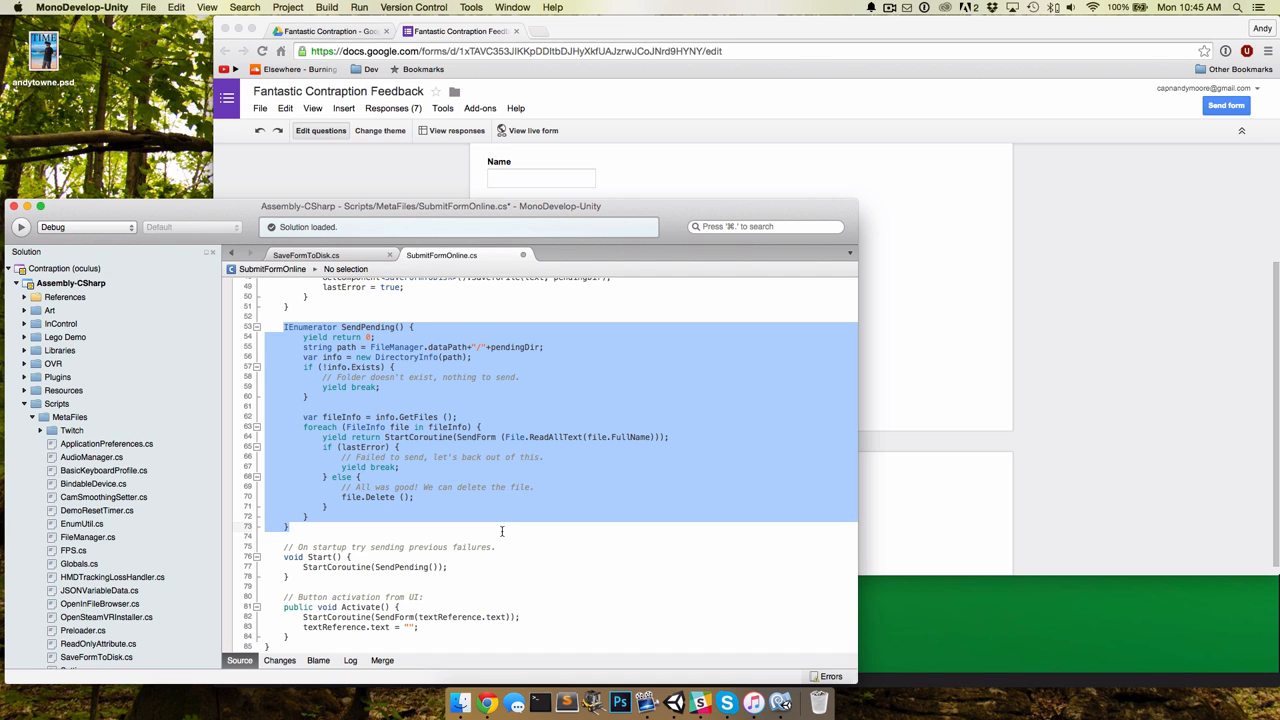
Step: Bring up the FC-VR pendingSend folder in Finder
click(532, 568)
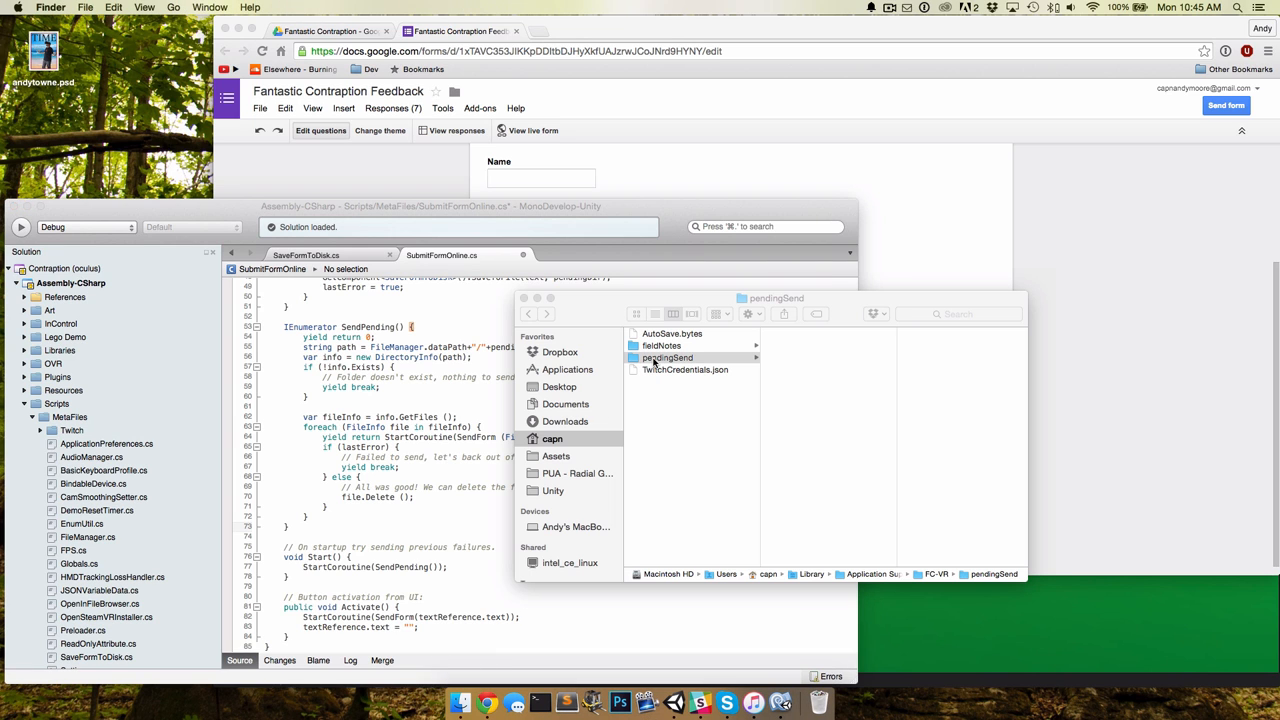
Step: Browse pendingSend's fieldNotes folder of saved .txt files, then return to the game
click(668, 356)
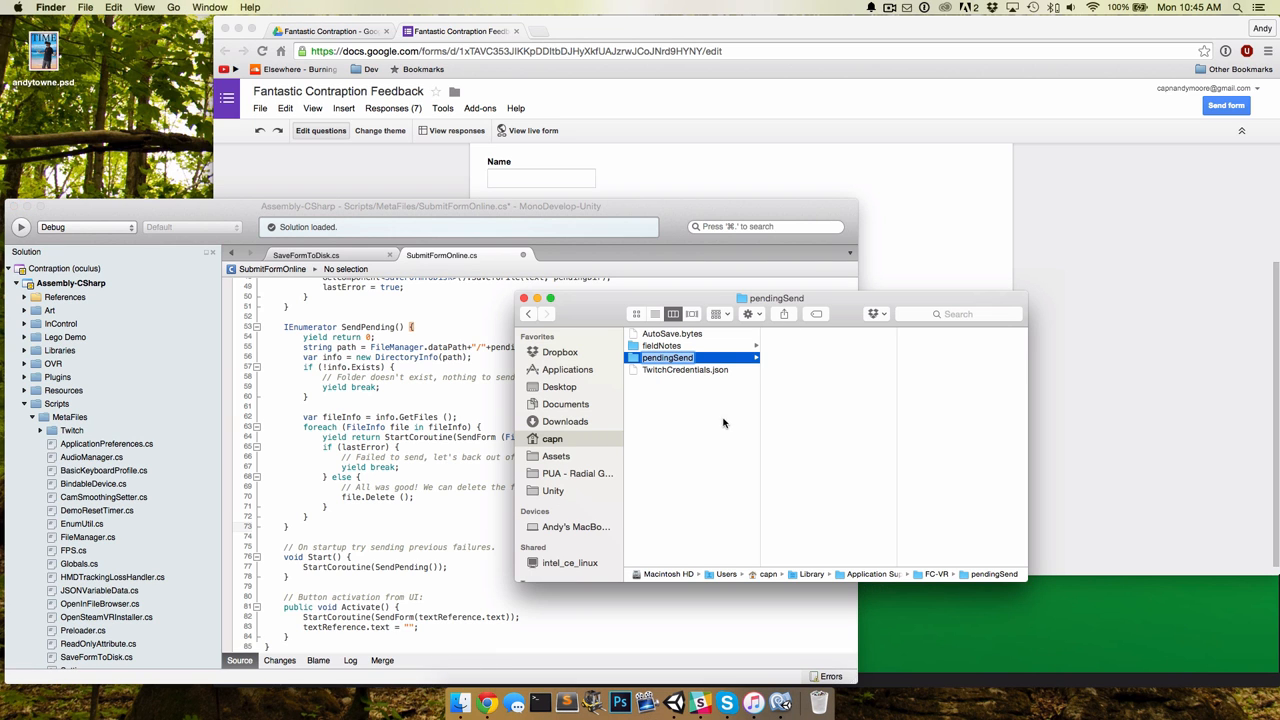
click(662, 344)
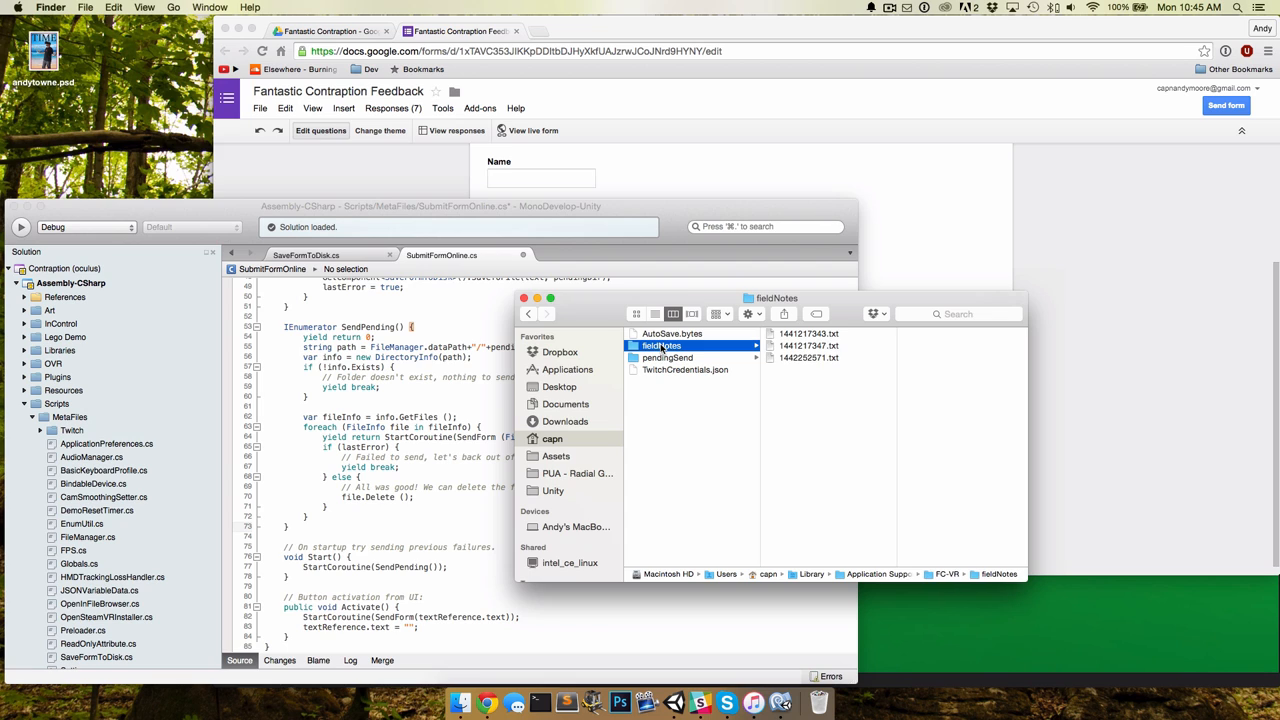
click(808, 358)
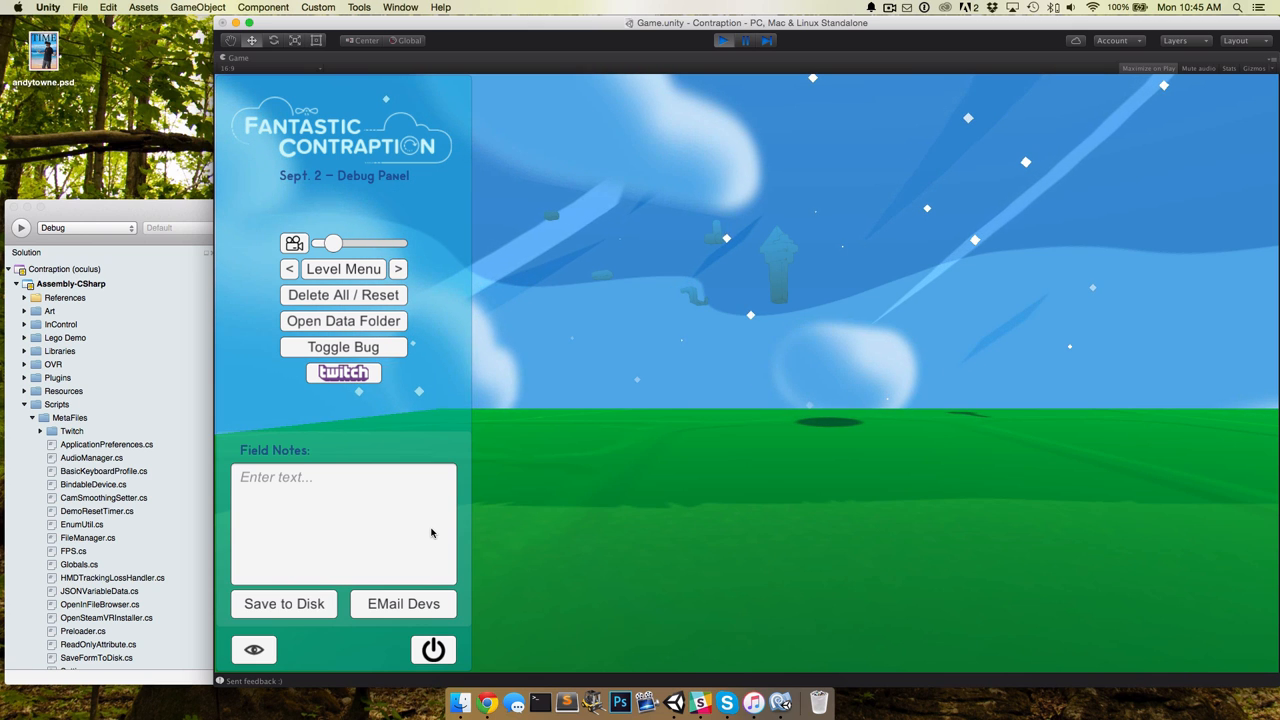
mouse_move(488, 704)
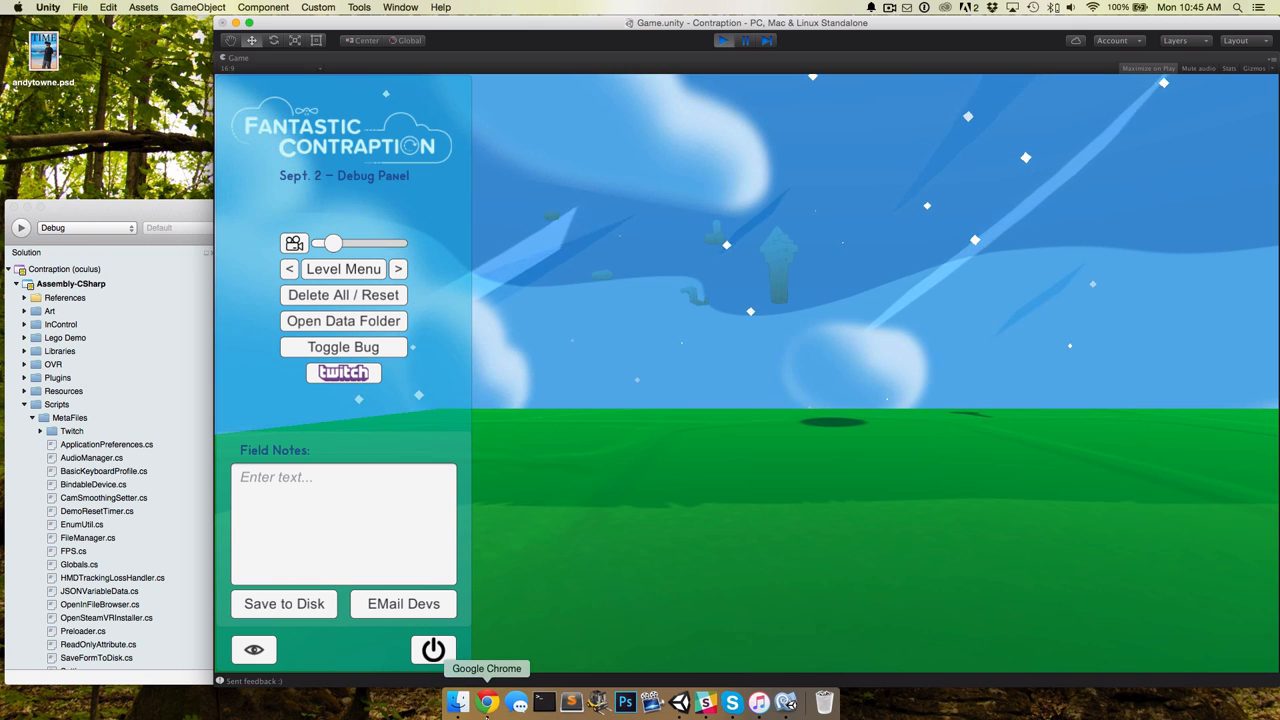
Step: Open the Fantastic Contraption Drive folder that holds the feedback form
click(488, 702)
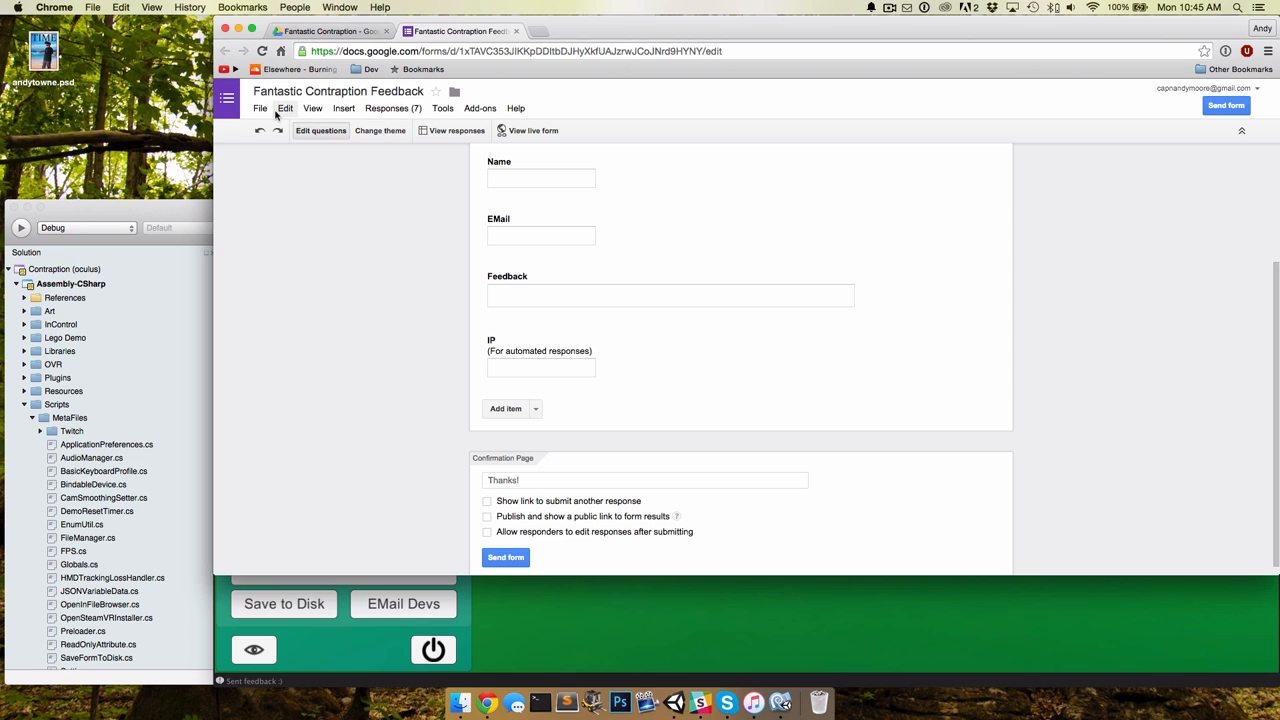
click(454, 92)
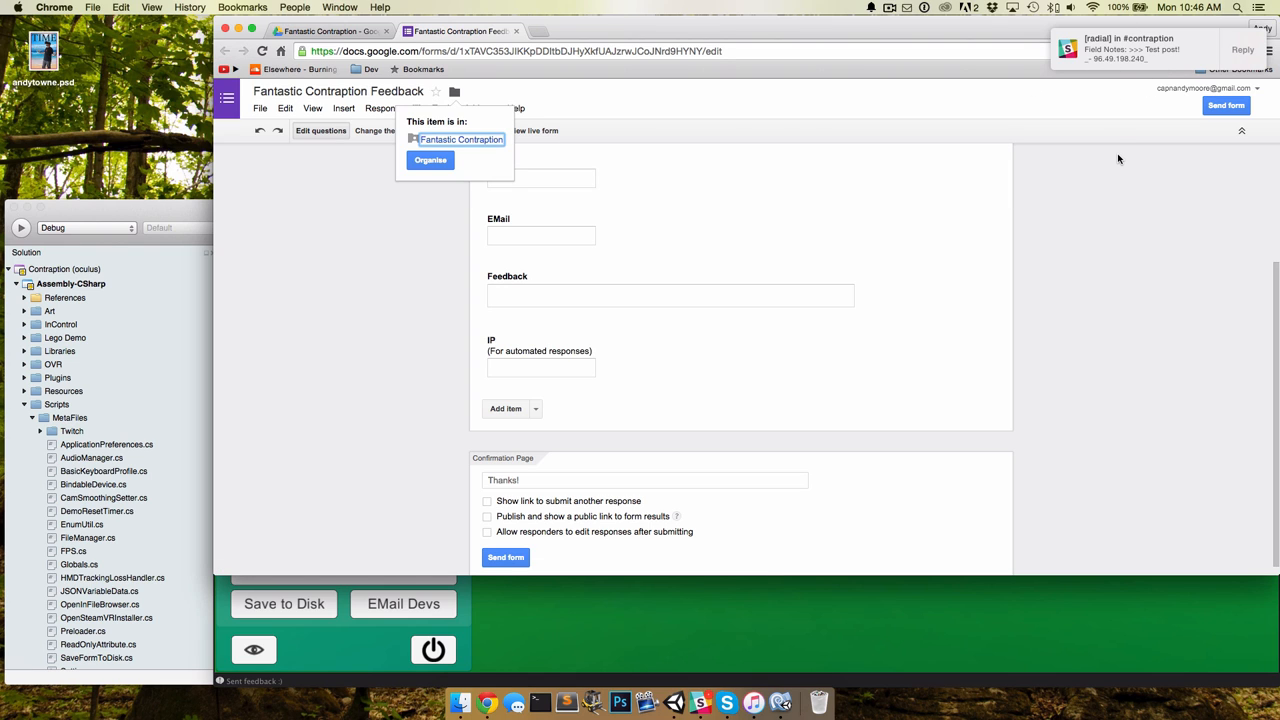
click(460, 140)
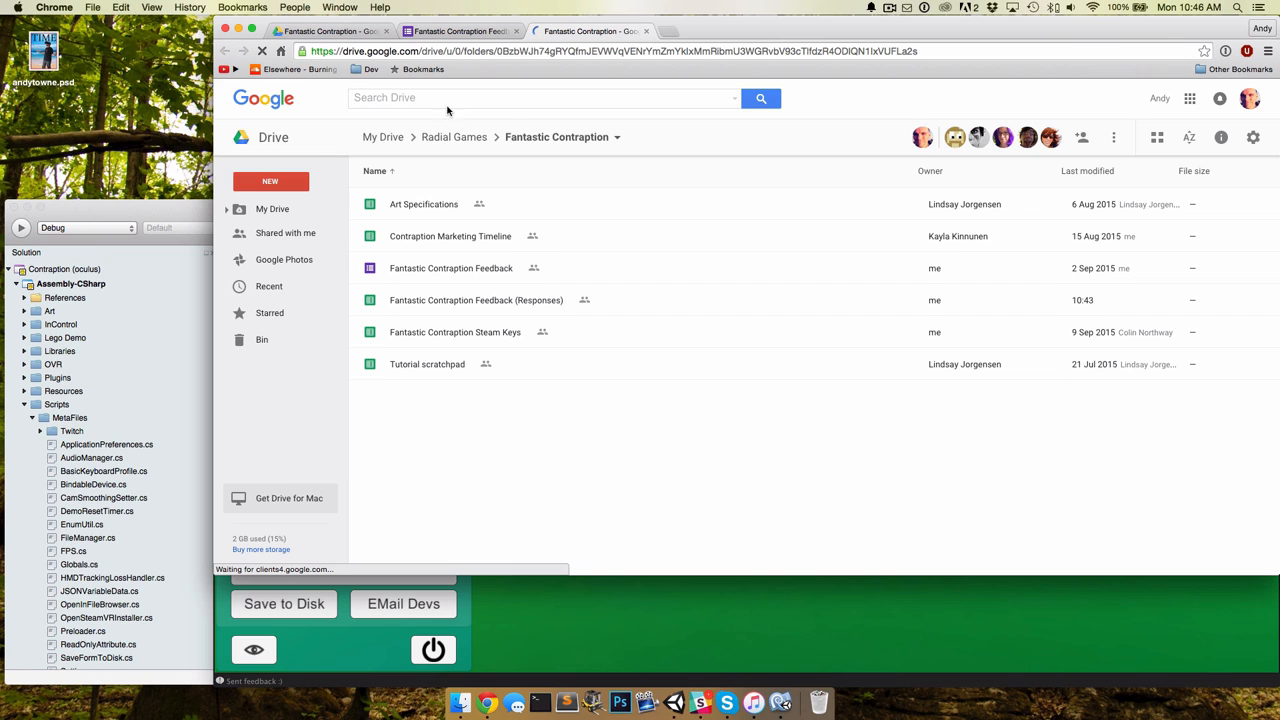
Step: Open the Fantastic Contraption Feedback (Responses) spreadsheet showing the Test post! entry
click(476, 300)
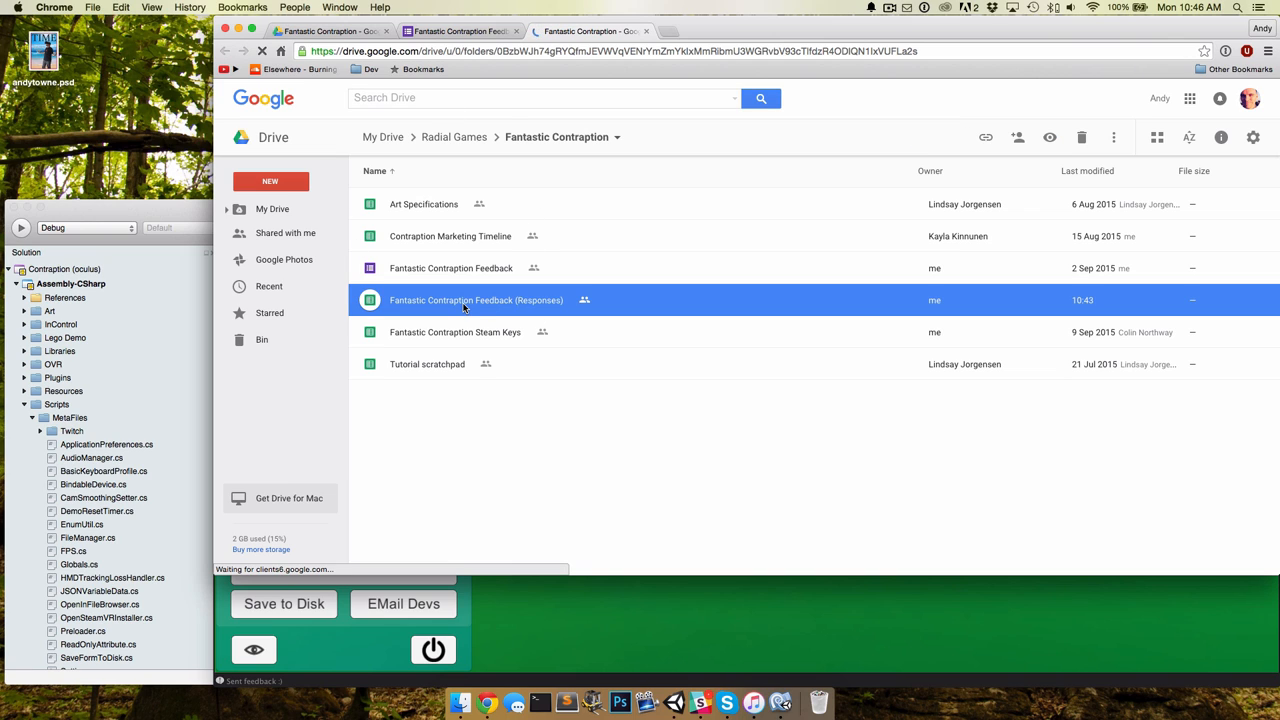
double_click(476, 300)
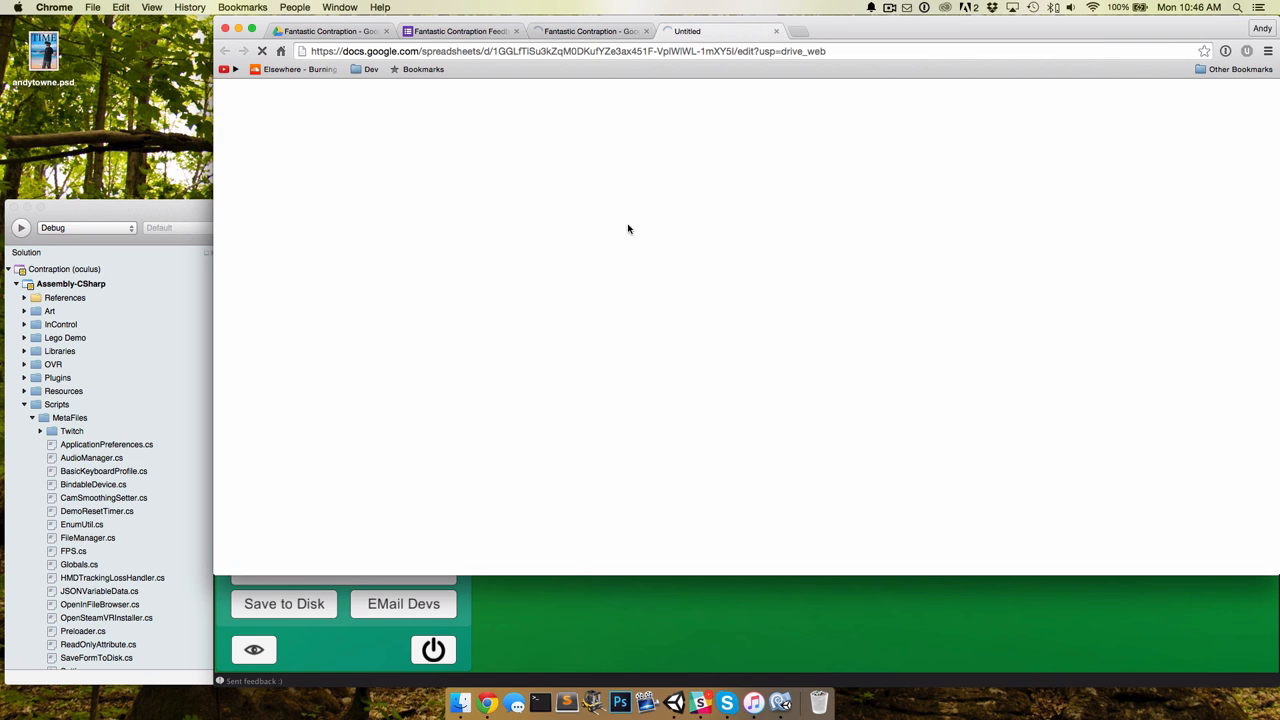
click(720, 32)
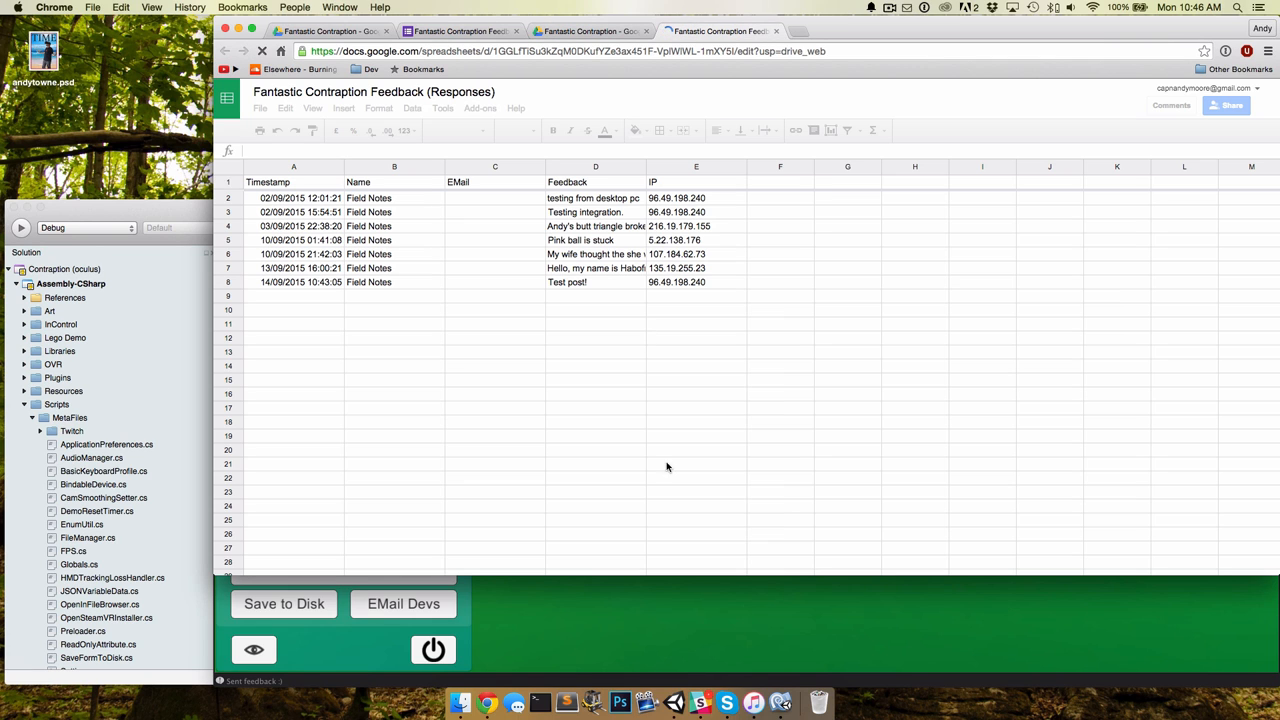
click(590, 32)
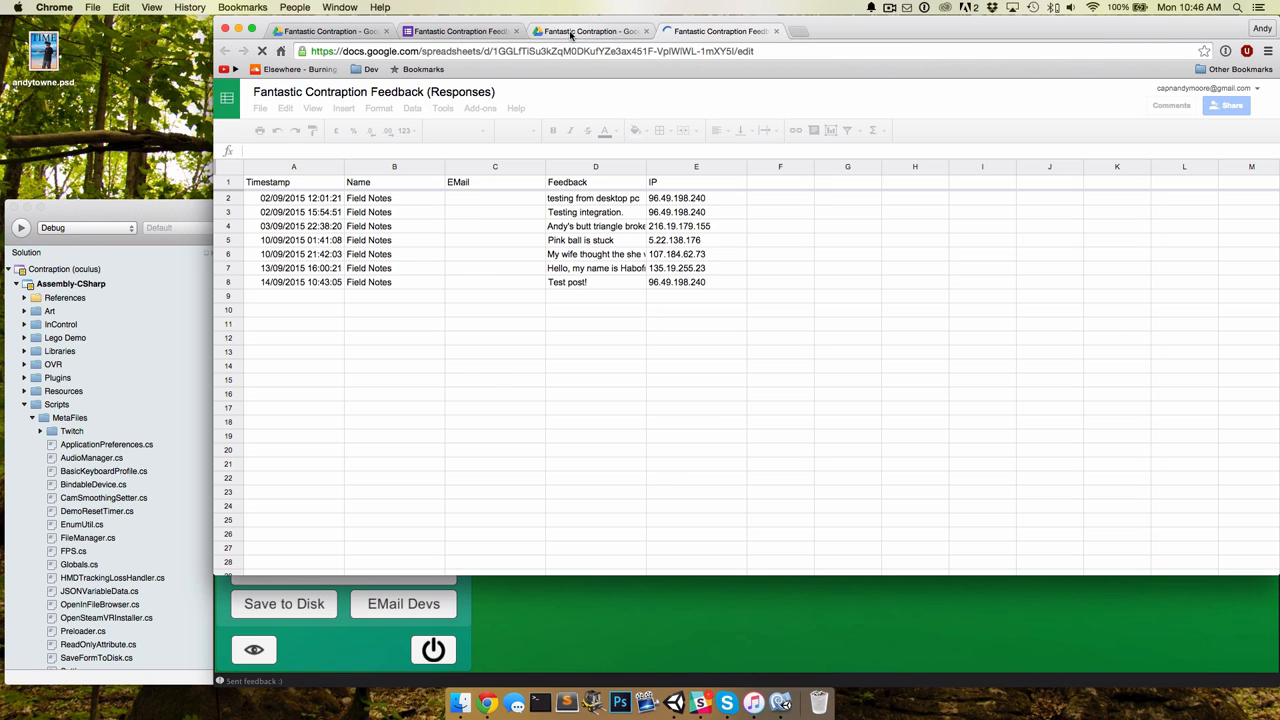